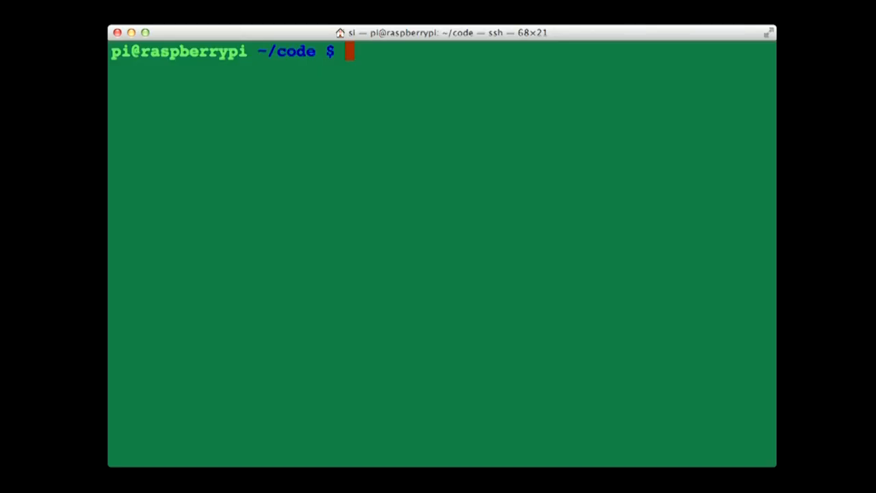
- Launch the Python 2.7.3 interpreter as root with sudo python
text(sudo)
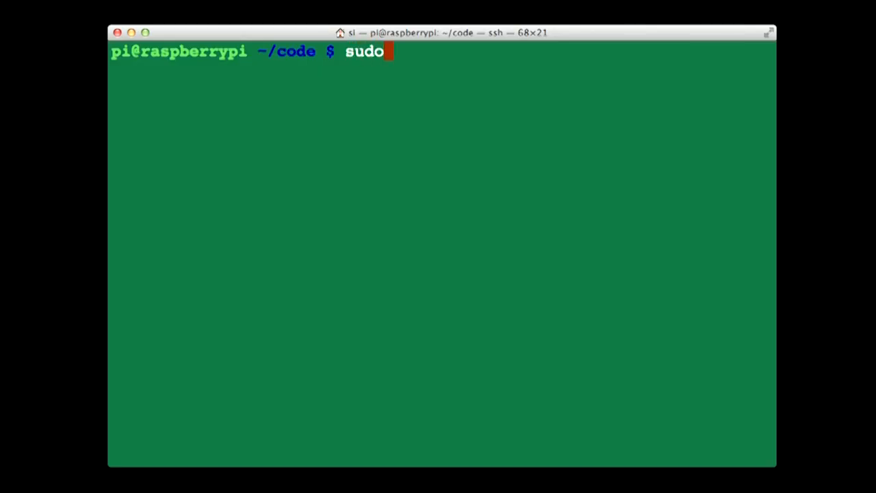
text(pyt)
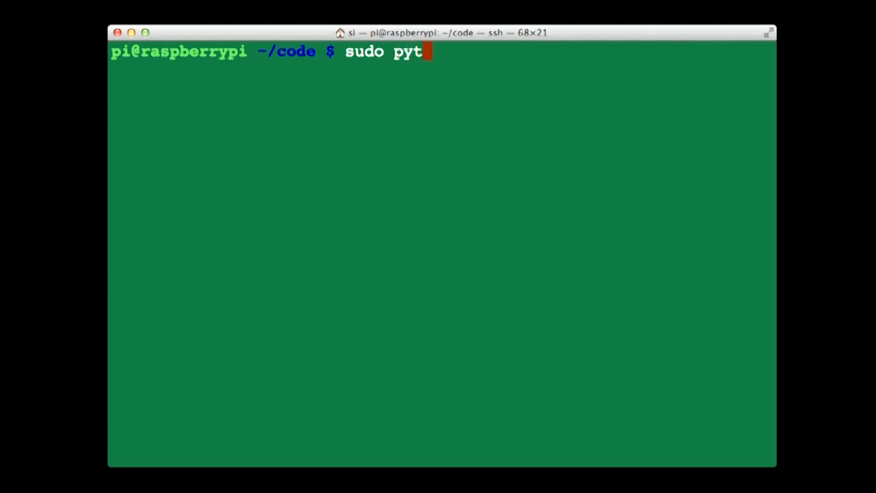
text(hon)
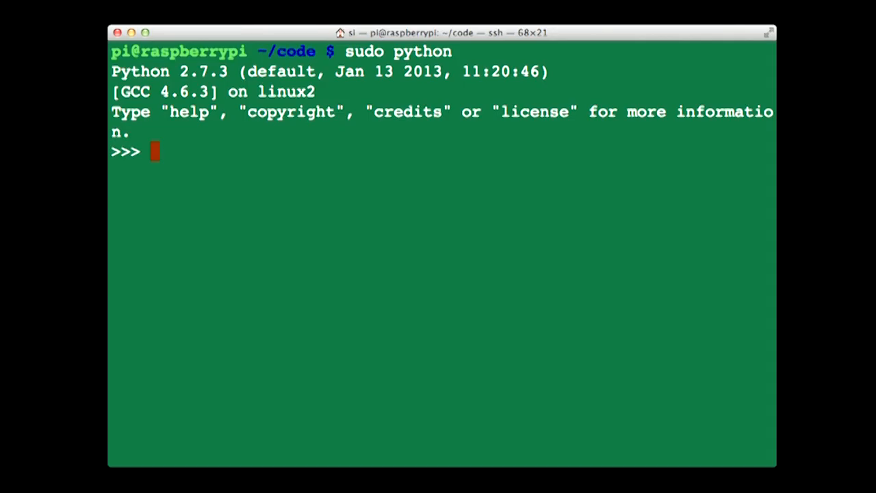
- Import the RPi.GPIO module as GPIO in the root Python session
text(impo)
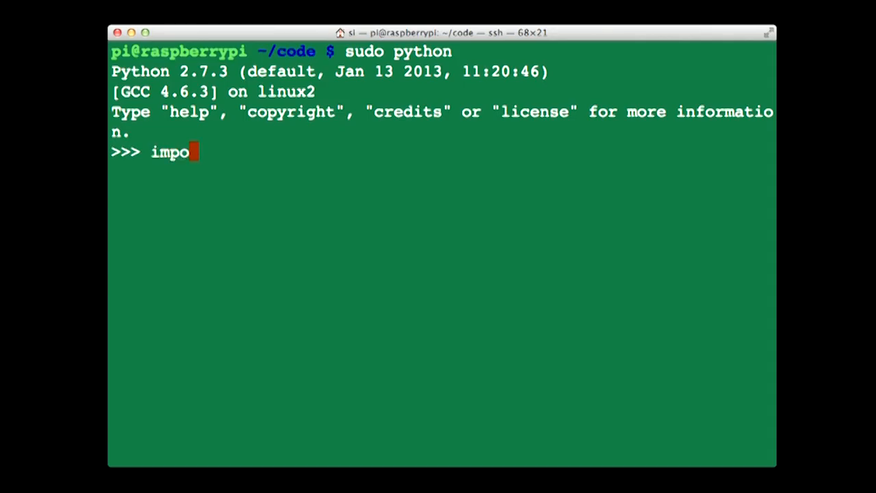
text(rt R)
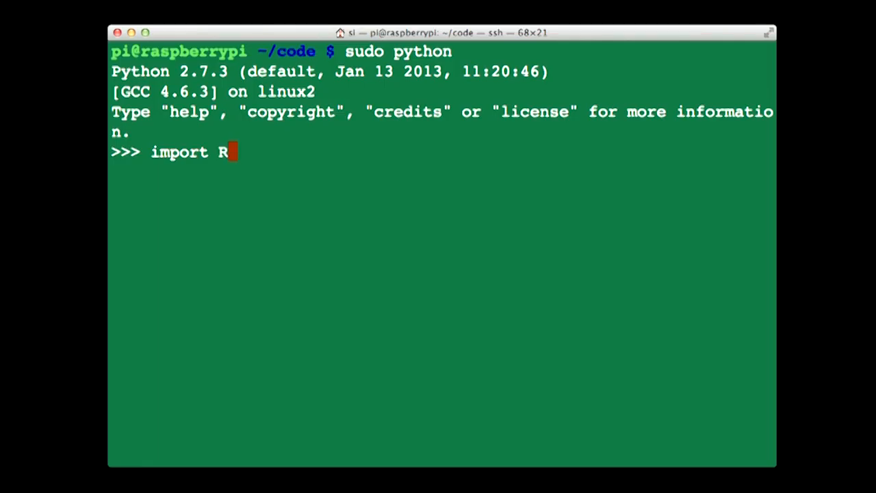
text(Pi.GPI)
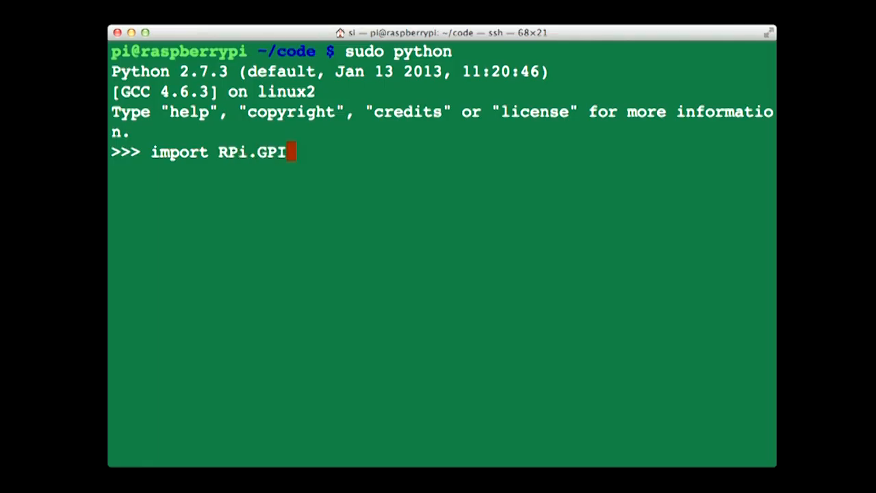
text(O as)
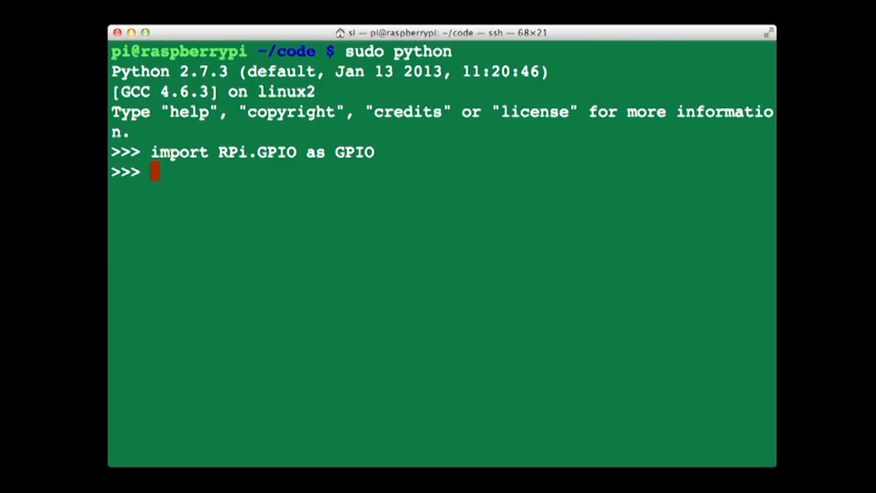
text(GPIO)
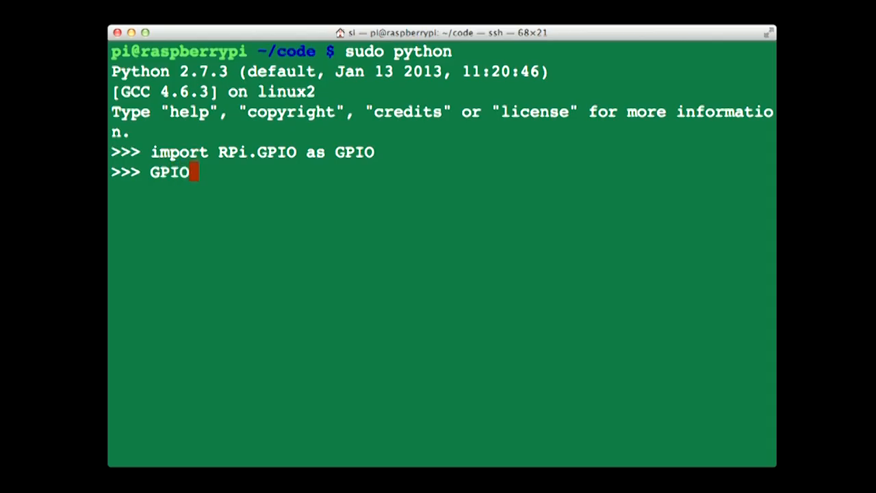
- Run GPIO.setmode(GPIO.BCM) to use BCM pin numbering
text(.)
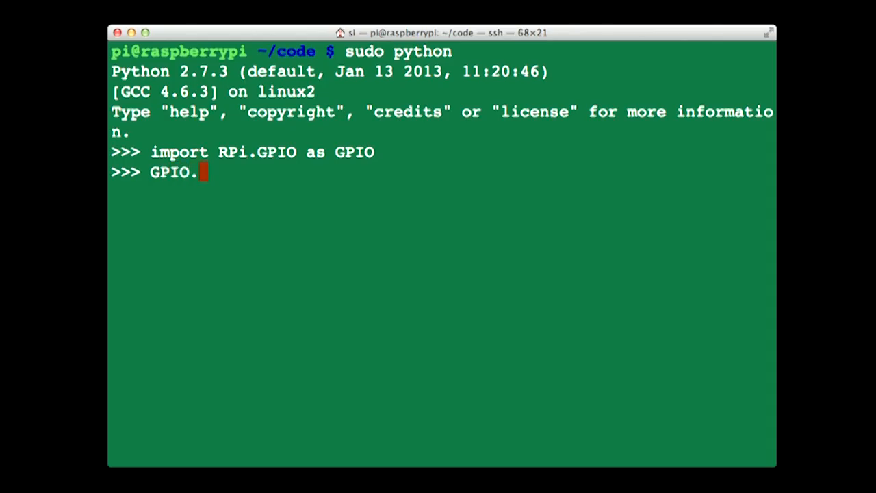
text(s)
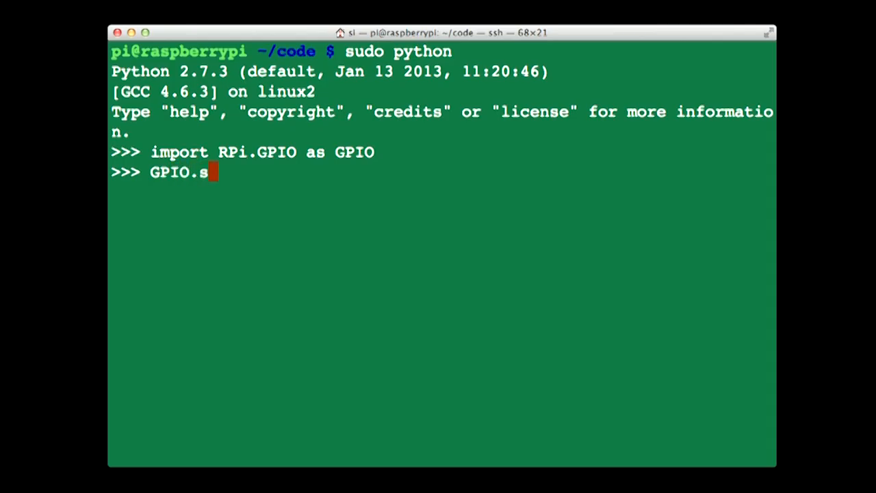
text(et)
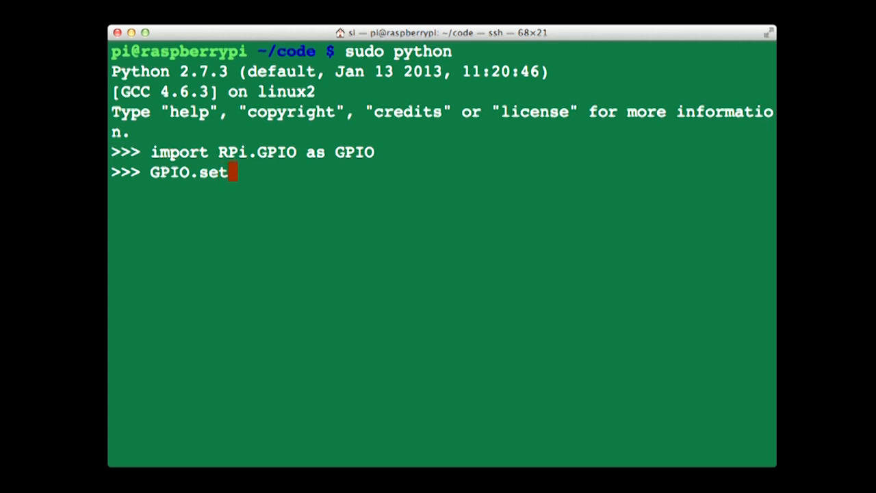
text(mode)
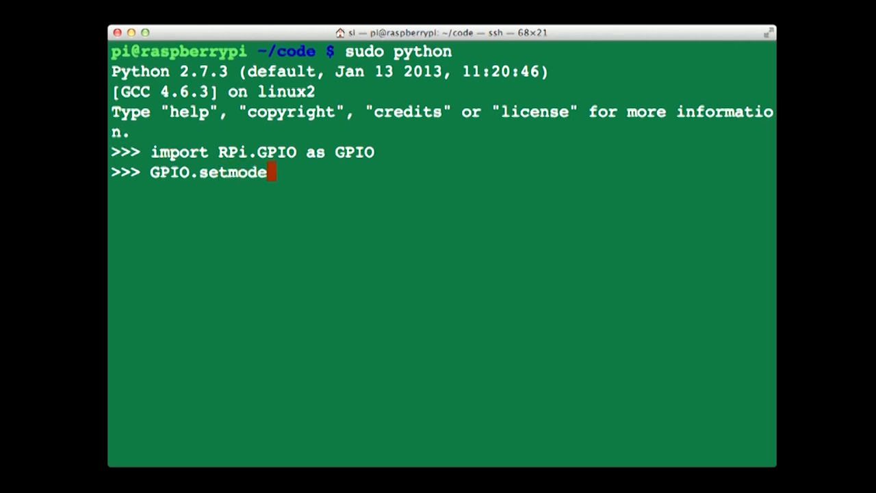
text((GPI)
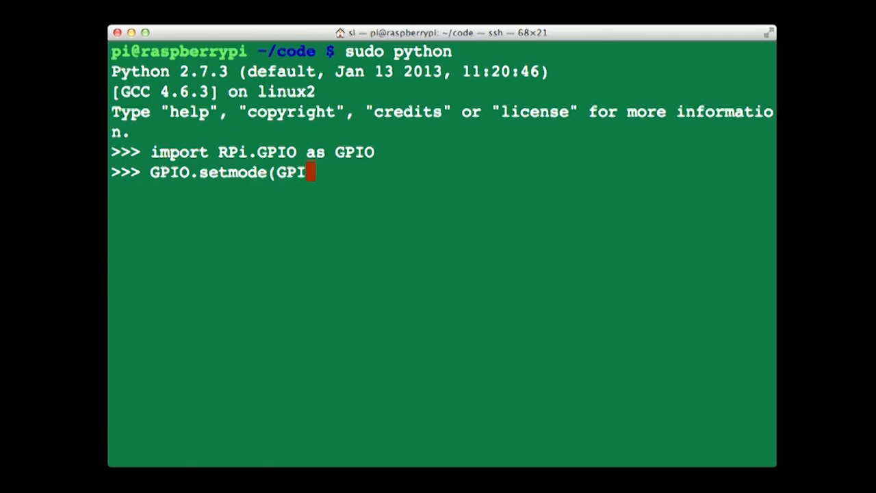
text(O.BCM)
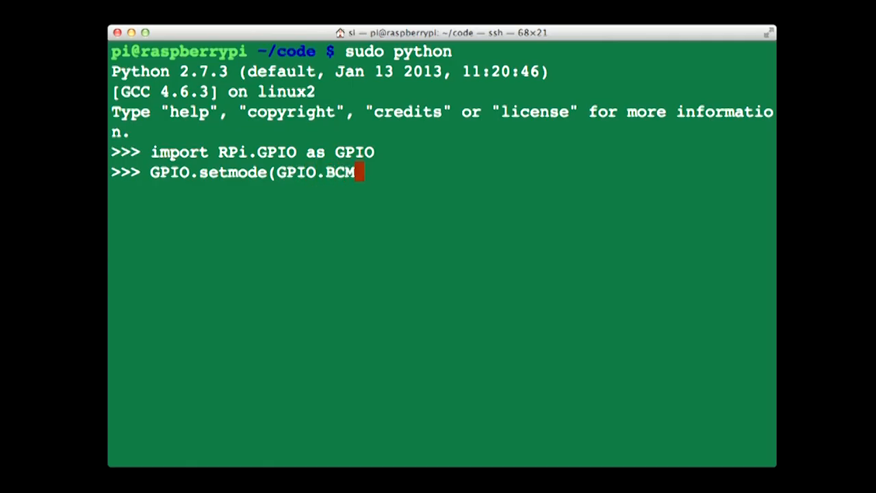
key(enter)
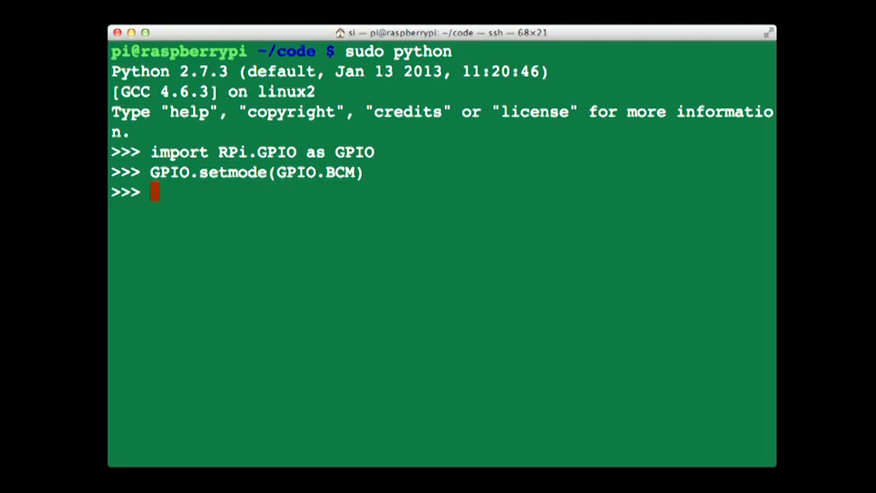
text(GPIO)
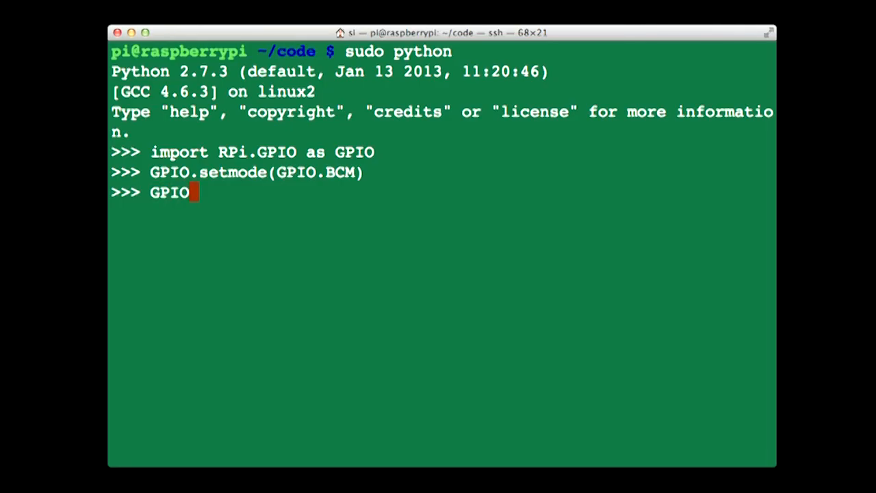
- Run GPIO.setup(18, GPIO.OUT) to make pin 18 an output
text(.)
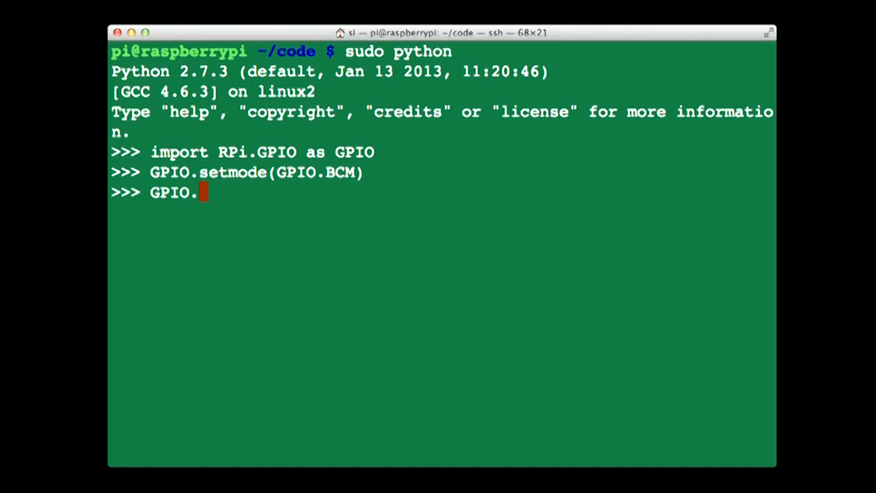
text(setup)
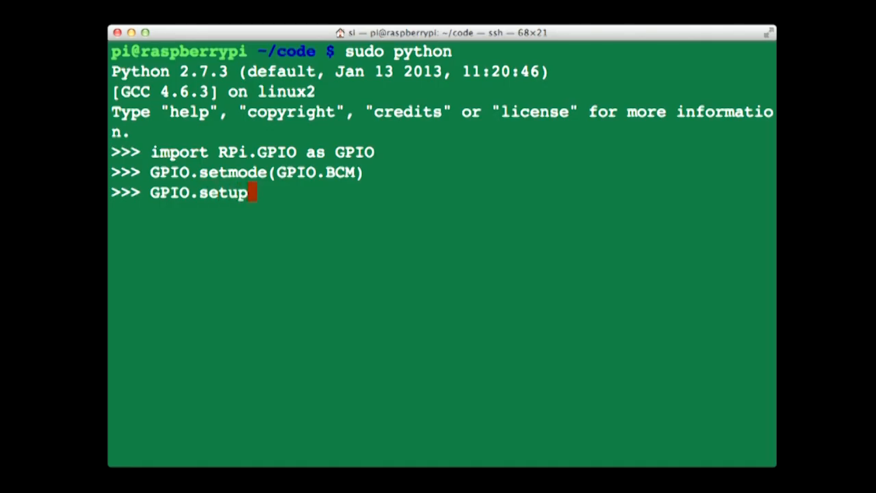
text(()
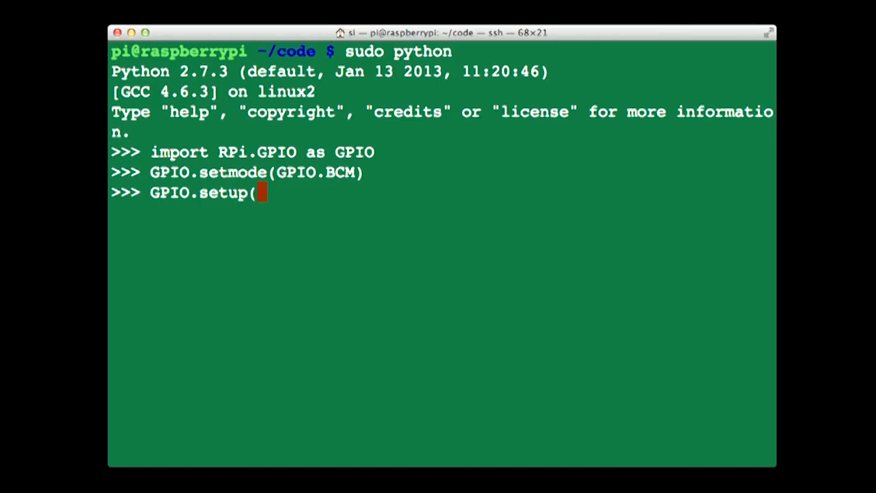
text(18,)
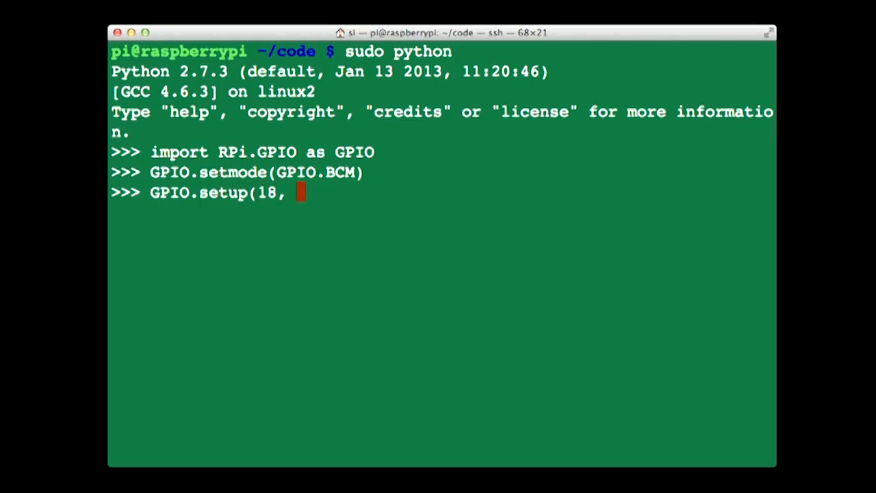
text(GPIO)
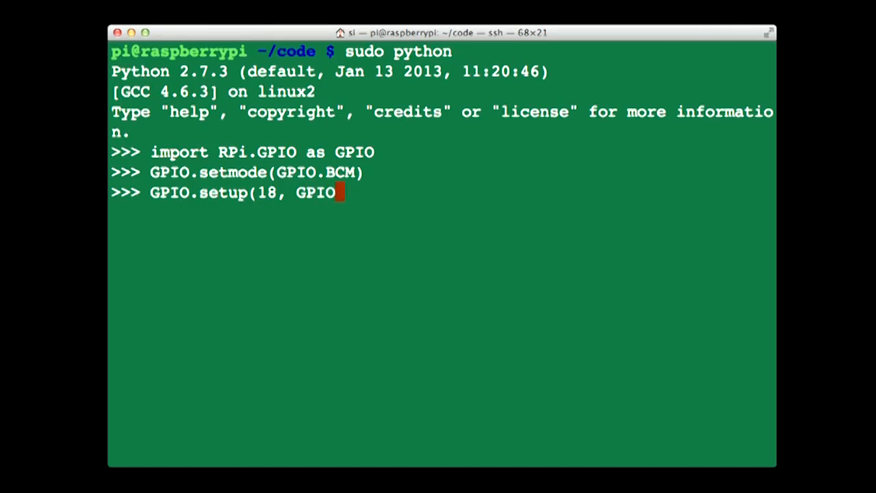
text(.OUT))
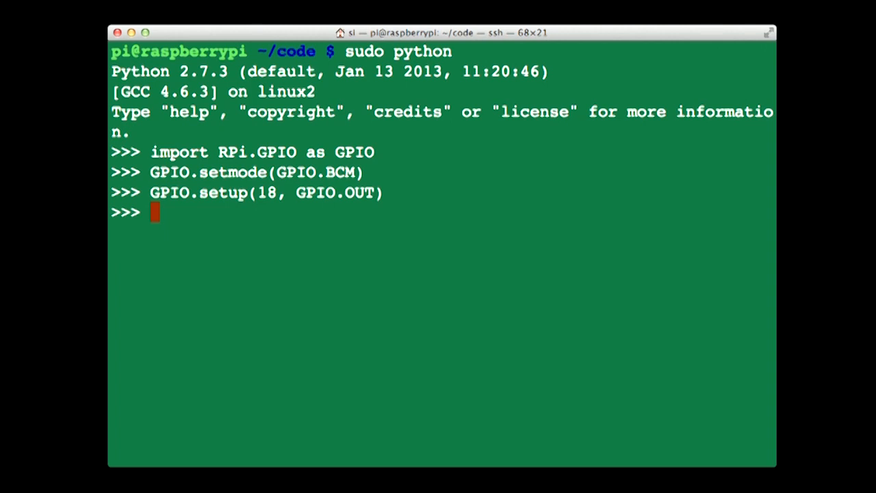
text(G)
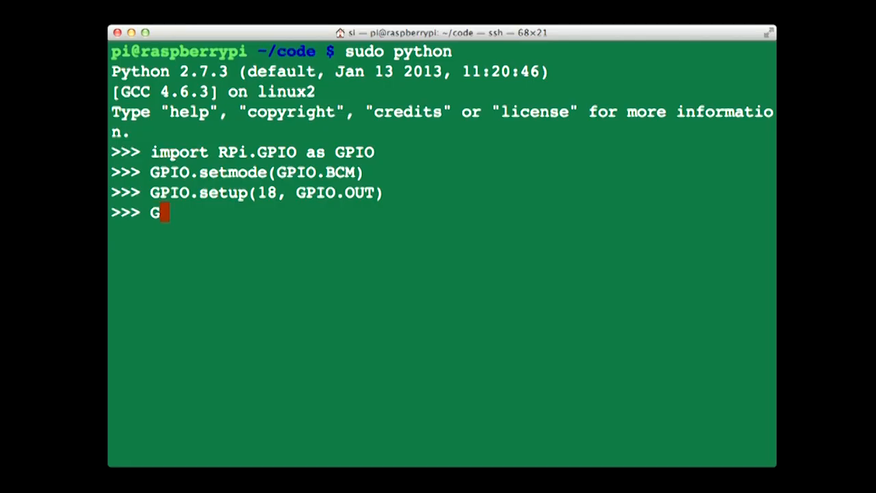
- Run GPIO.output(18, True) to drive pin 18 high
text(PIO.)
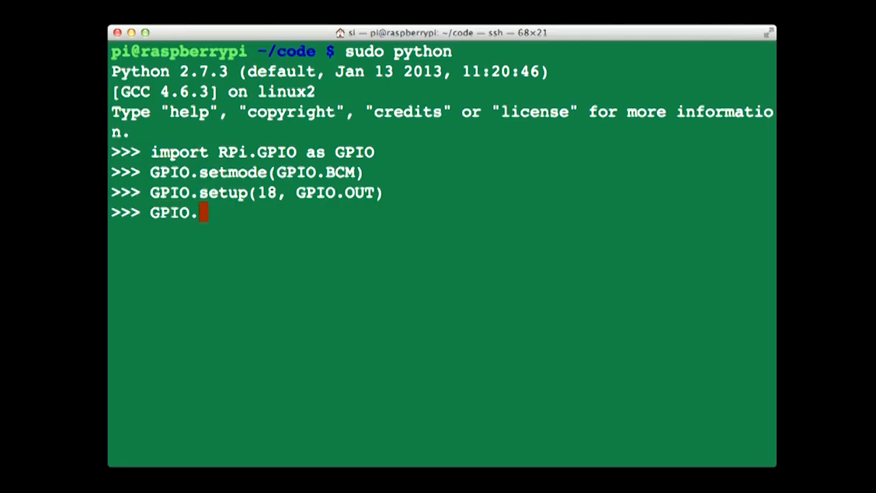
text(outp)
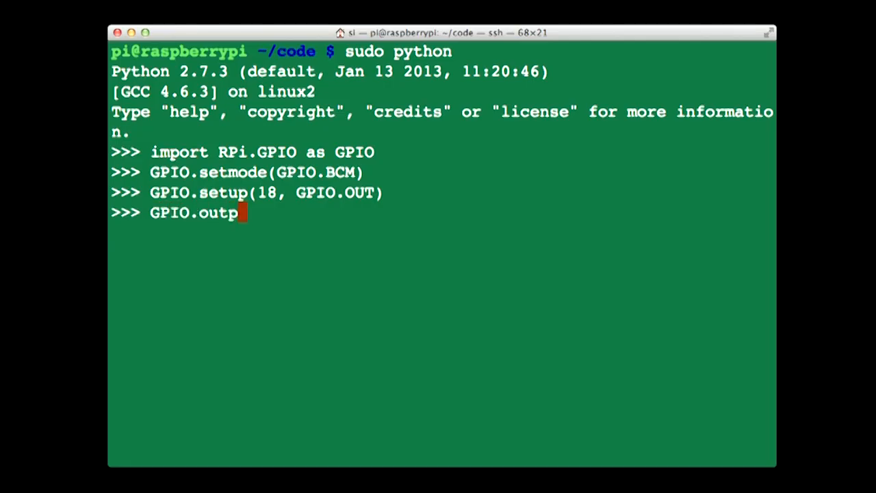
text(ut()
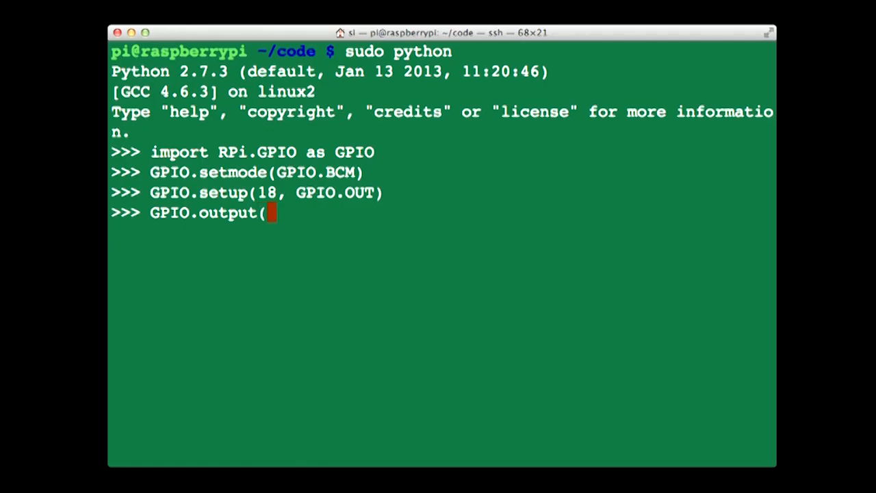
text(18,)
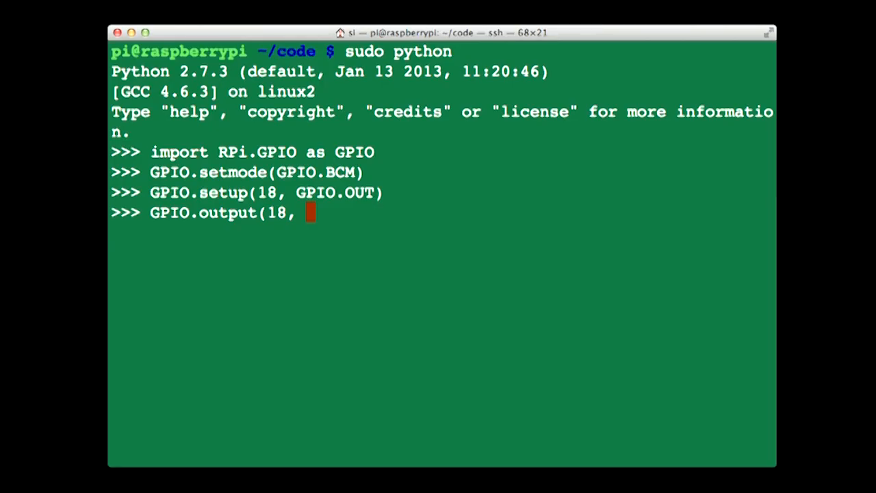
text(True)
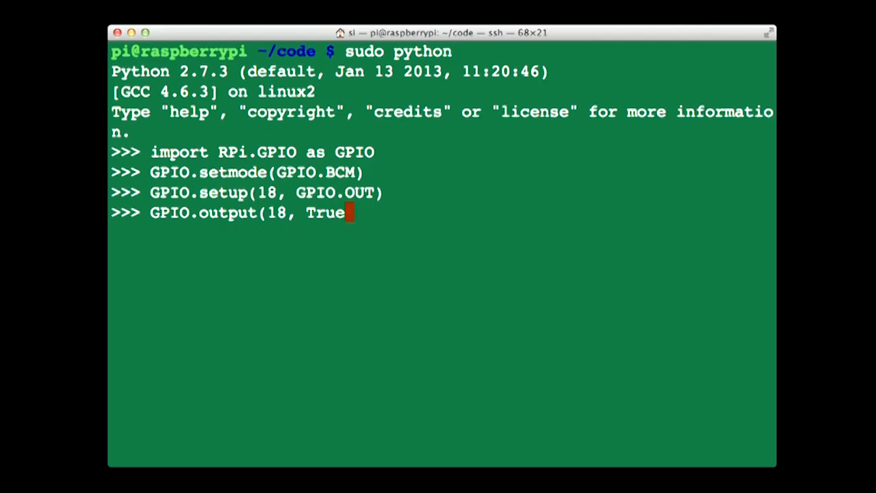
text())
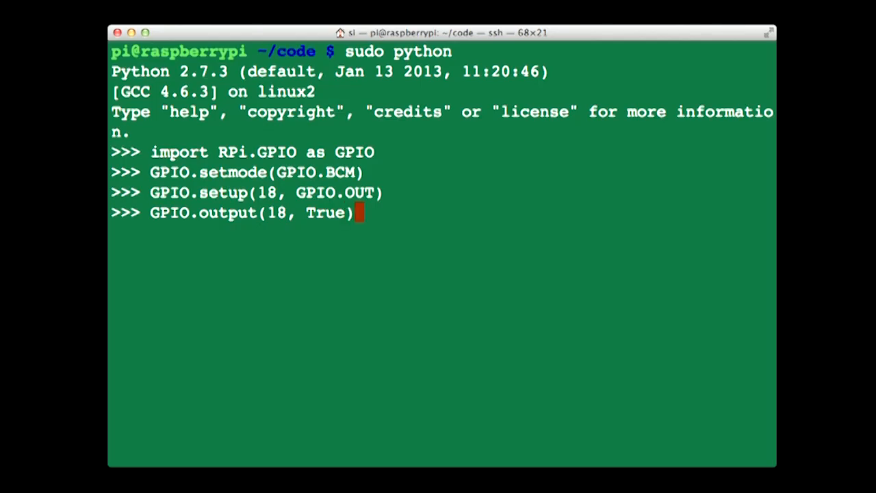
text(GPIO.output(18, True))
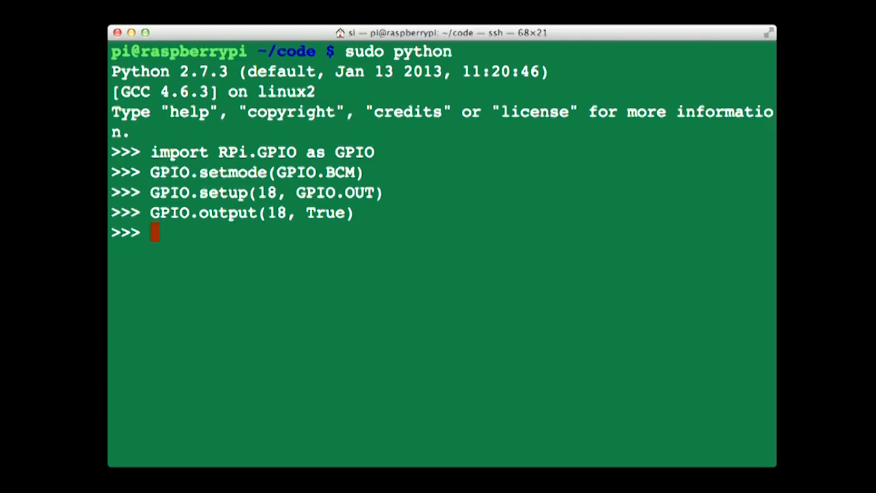
- Edit the recalled GPIO.output(18, True) into GPIO.output(18, False)
text(GPIO.output(18, True))
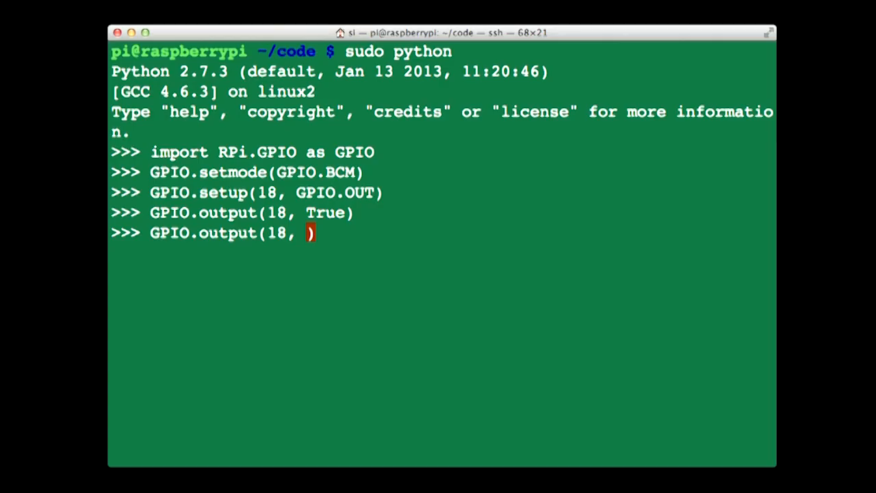
text(False)
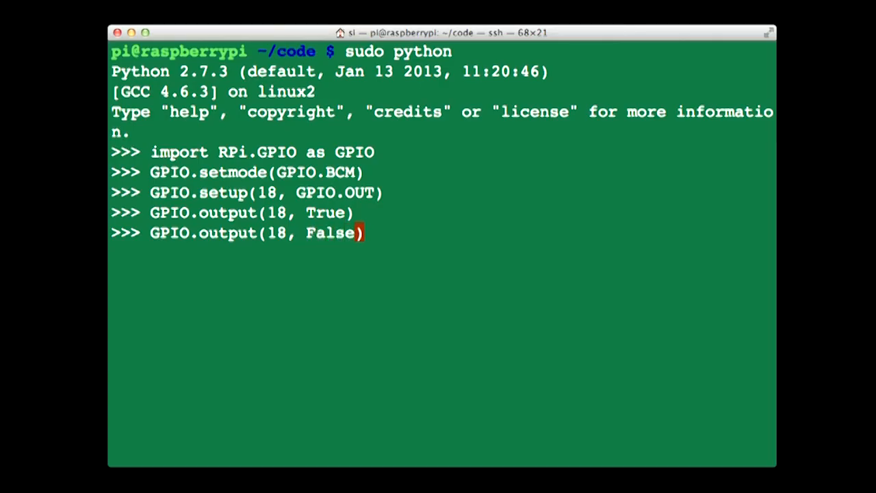